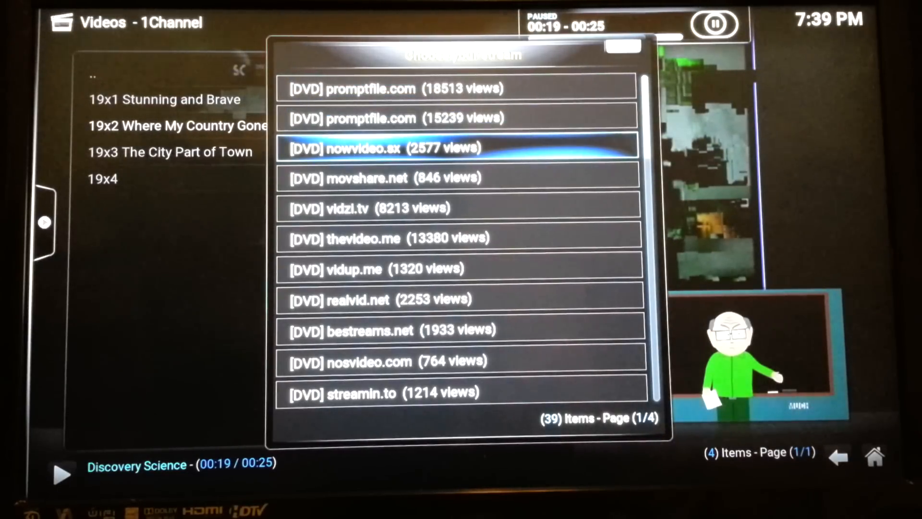
- Play South Park 19x2 'Where My Country Gone?' from the [DVD] nowvideo.sx source
{"action": "left_click", "coordinate": [382, 146]}
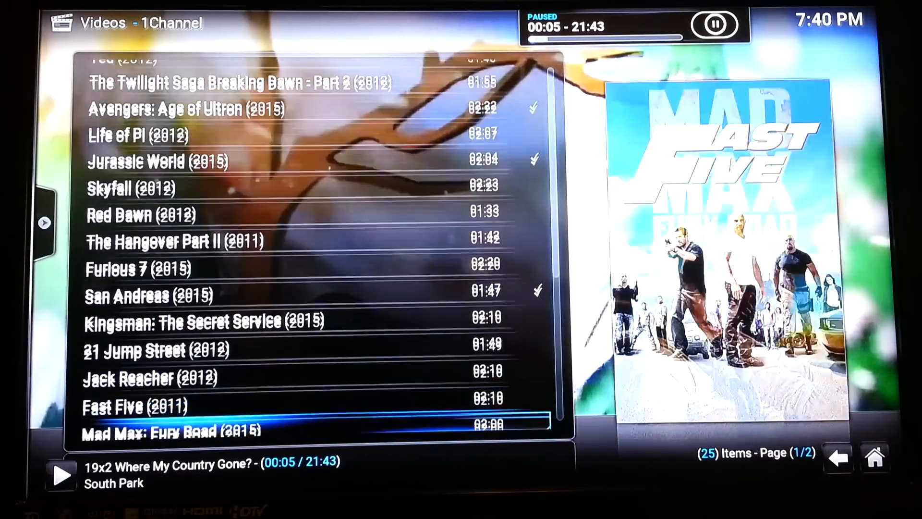
- Scroll the movie list to Jurassic World (2015) and select it
{"action": "scroll", "scroll_direction": "down", "scroll_amount": 3}
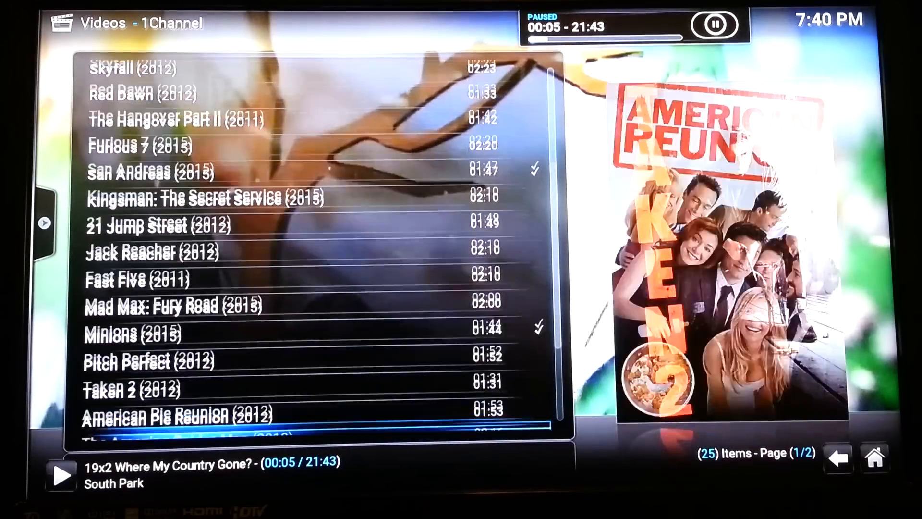
{"action": "scroll", "scroll_direction": "down", "scroll_amount": 3}
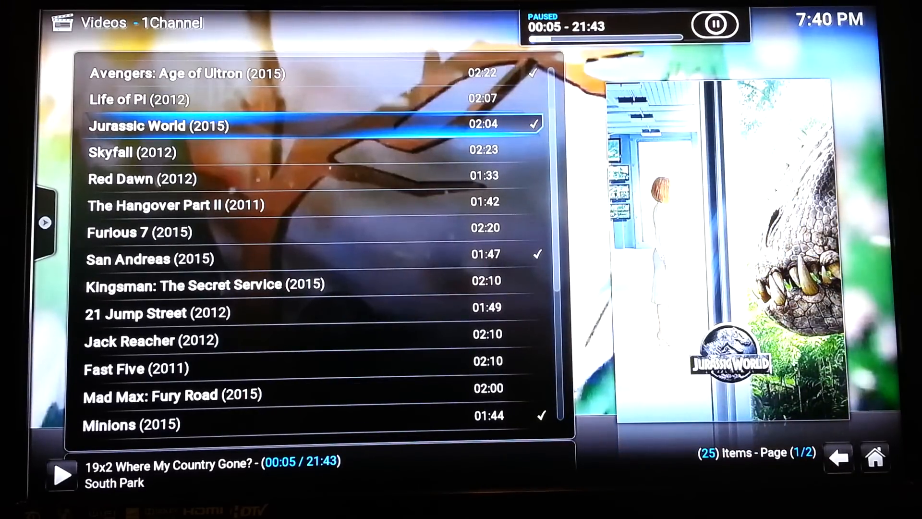
{"action": "left_click", "coordinate": [143, 125]}
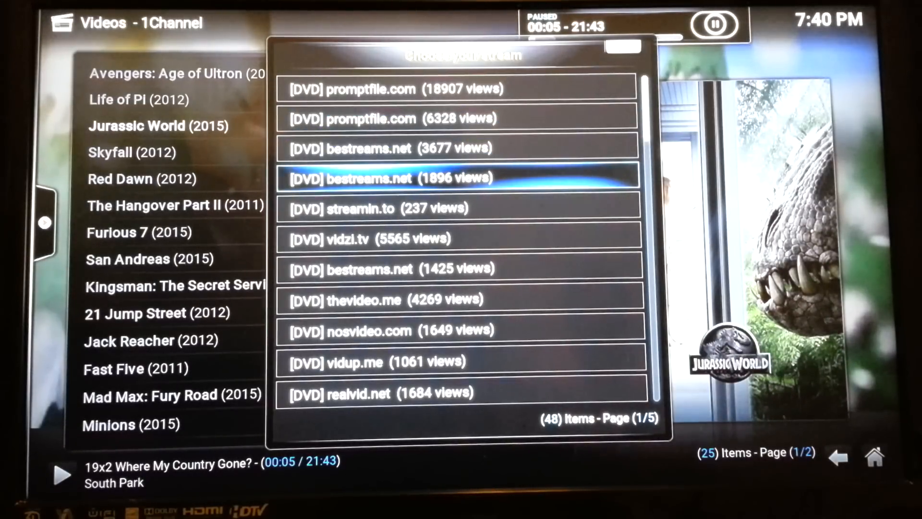
- Browse Jurassic World's sources, moving to streamin.to and back to bestreams.net
{"action": "key", "text": "Down"}
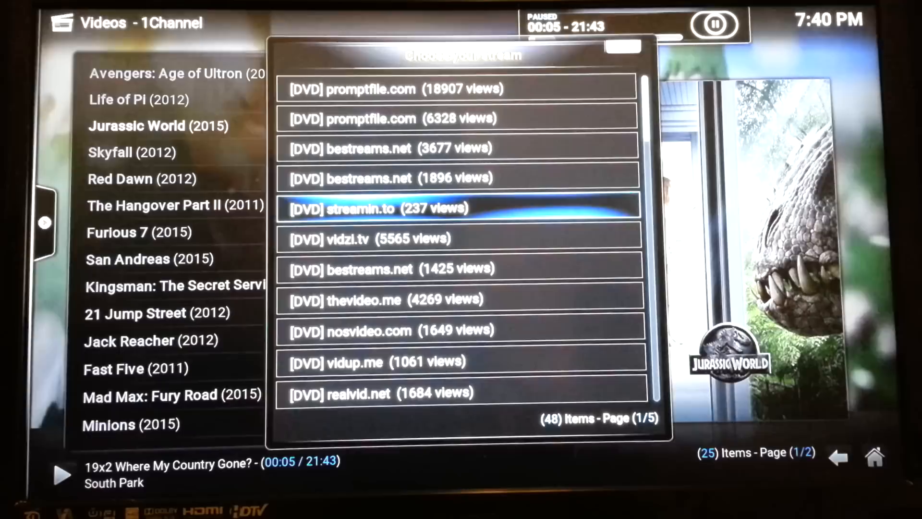
{"action": "key", "text": "Up"}
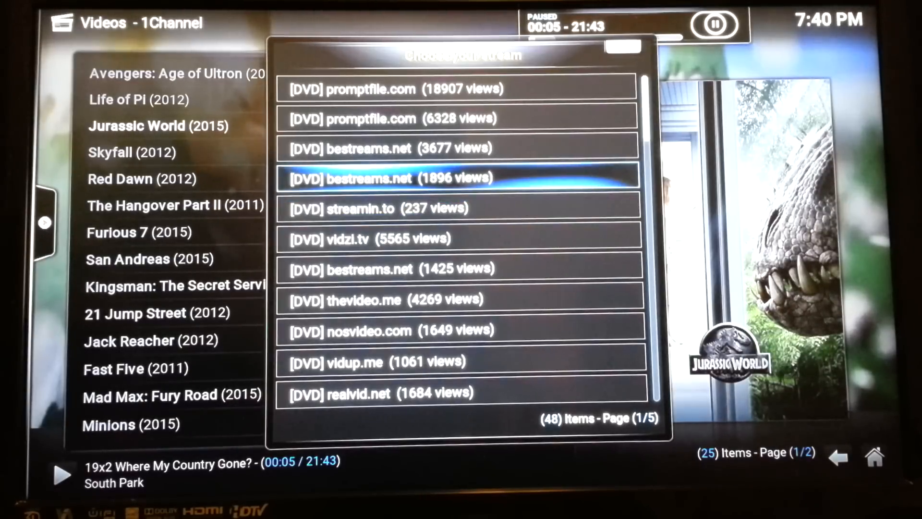